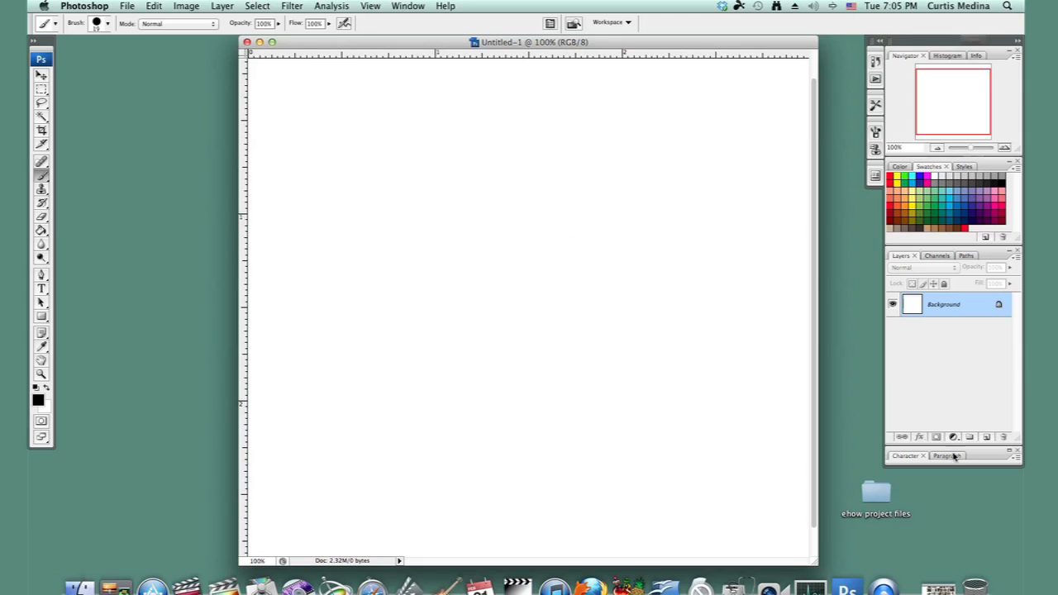
Add a blank layer above the background and choose the 19 px round brush
left_click(970, 437)
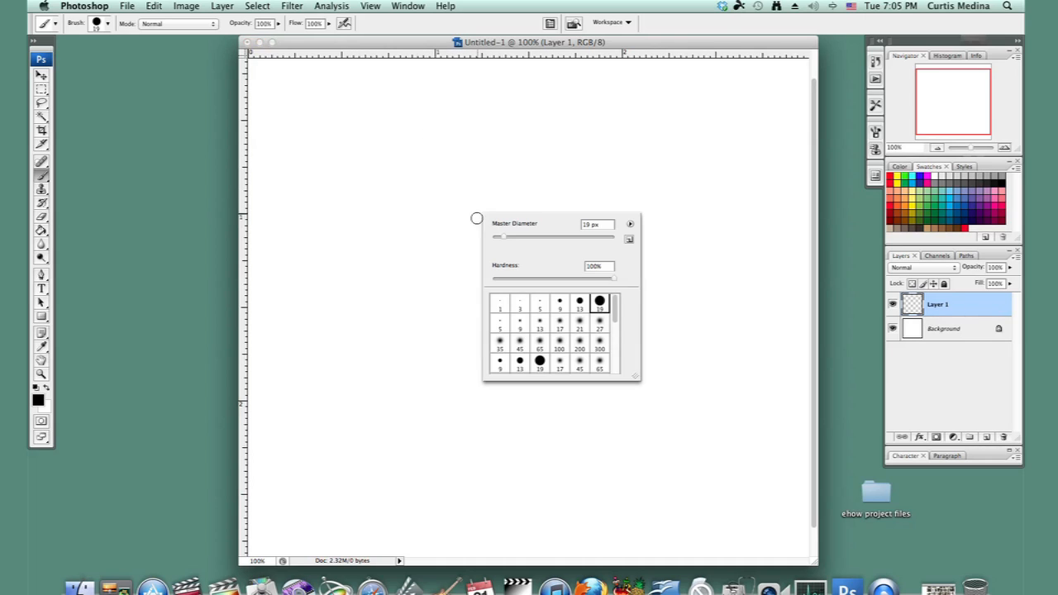
left_click(540, 362)
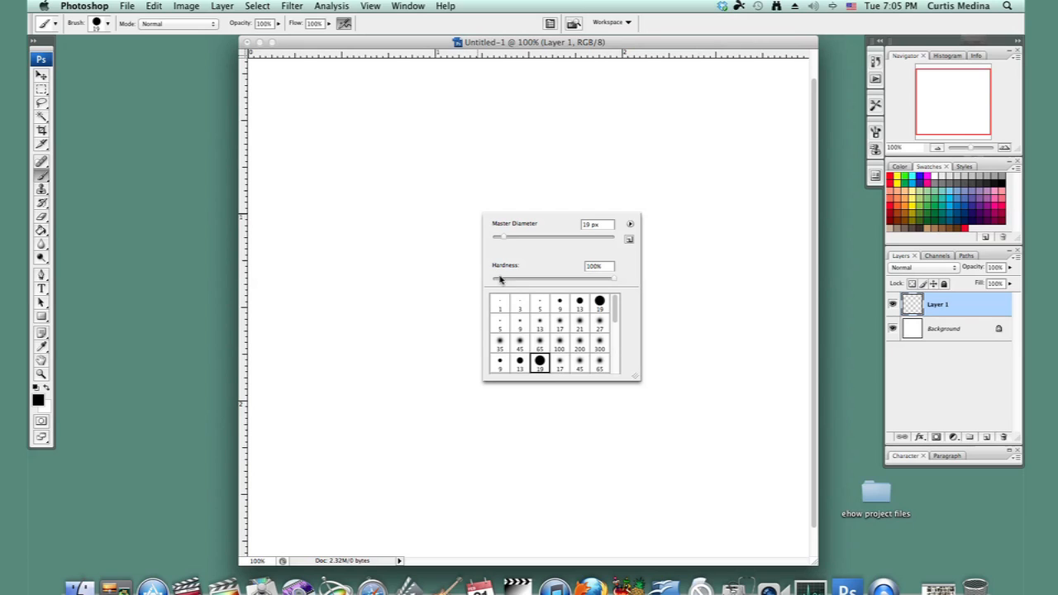
mouse_move(487, 135)
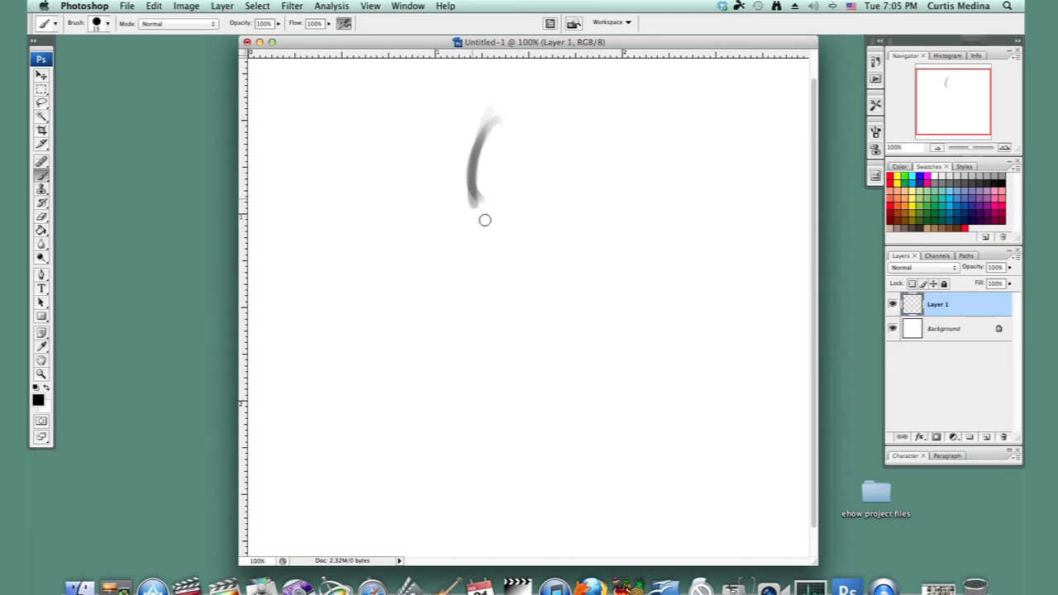
Sketch the soldier's head and rounded helmet with its lower rim in gray
left_click_drag(486, 220, 509, 225)
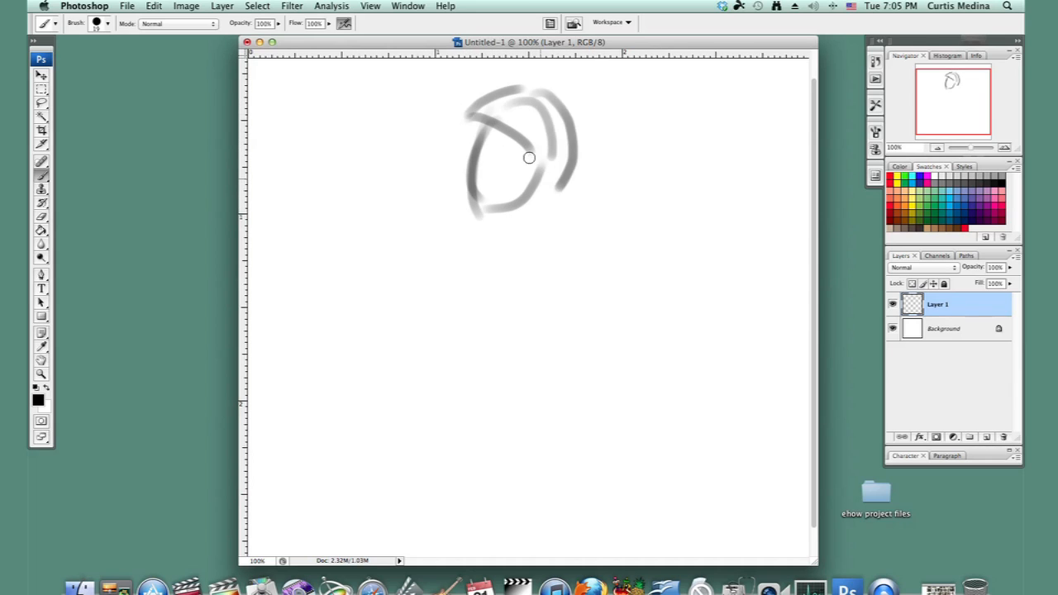
left_click_drag(529, 158, 494, 196)
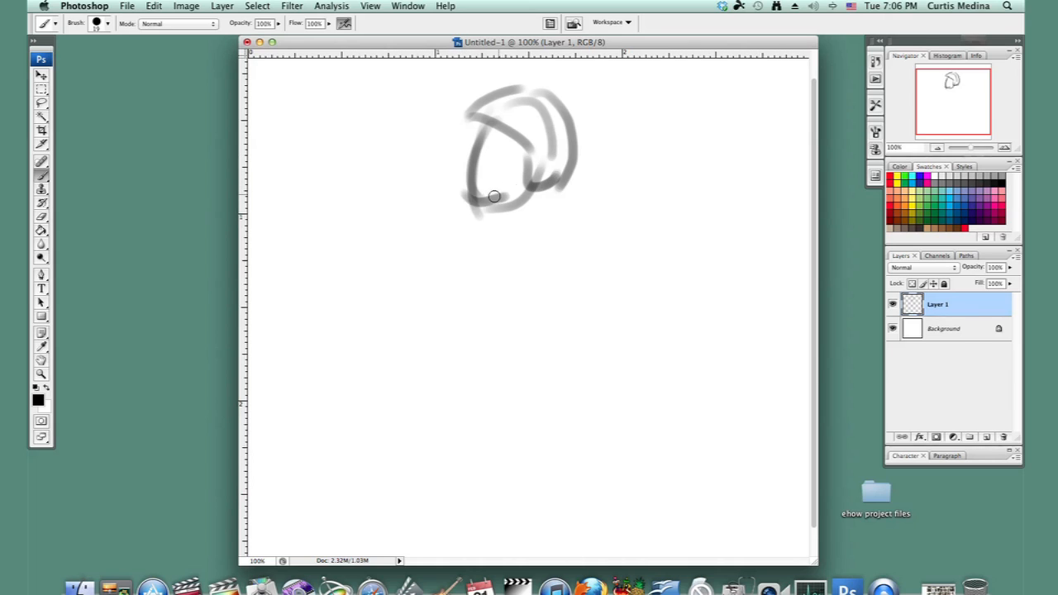
left_click_drag(480, 203, 529, 205)
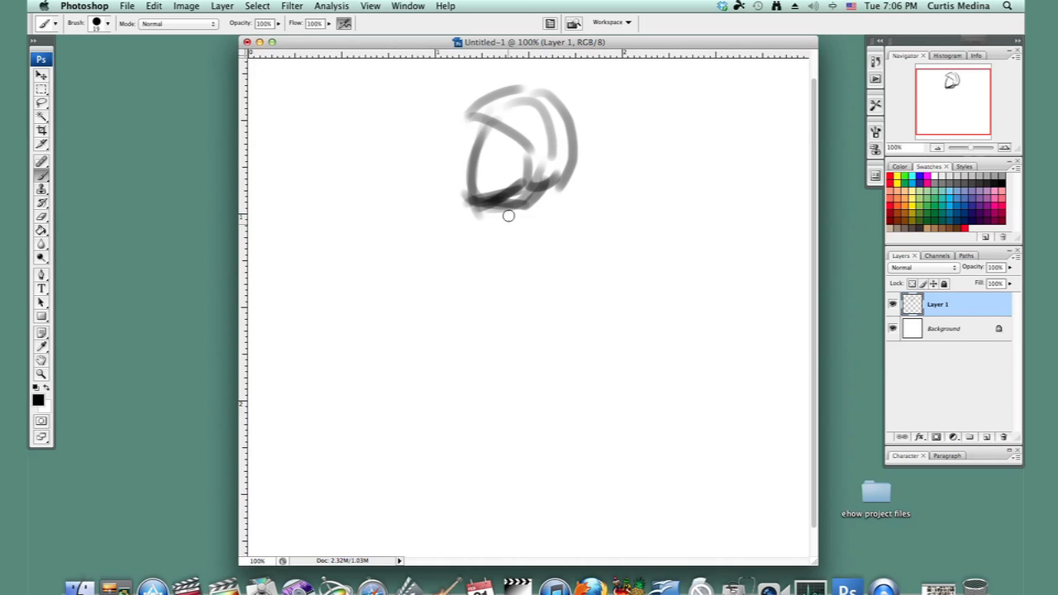
left_click_drag(509, 215, 489, 460)
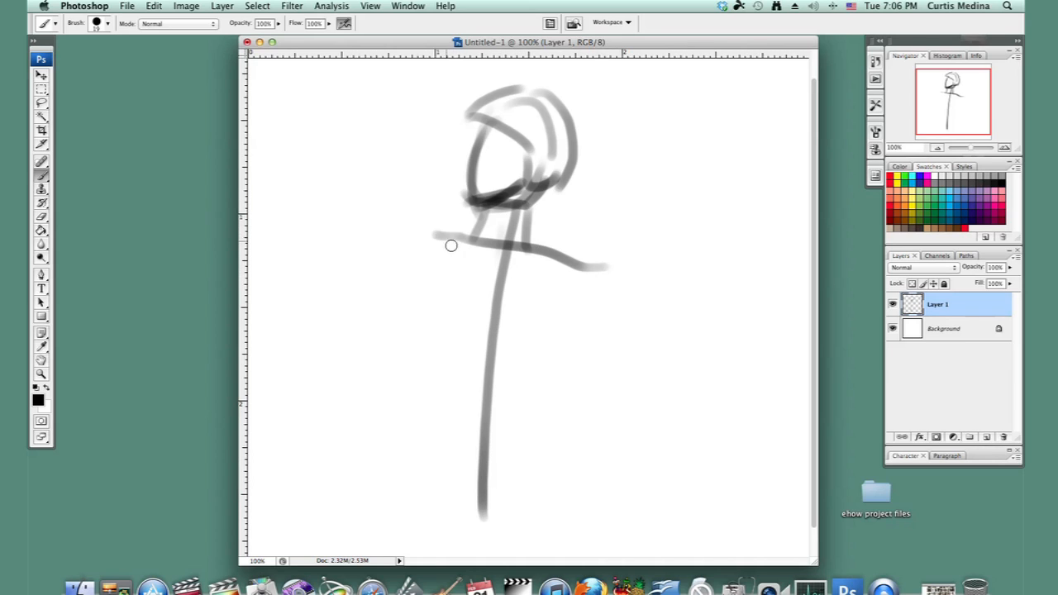
Rough in the shoulders, torso sides, belt line and an arm reaching to the waist
left_click_drag(430, 227, 401, 422)
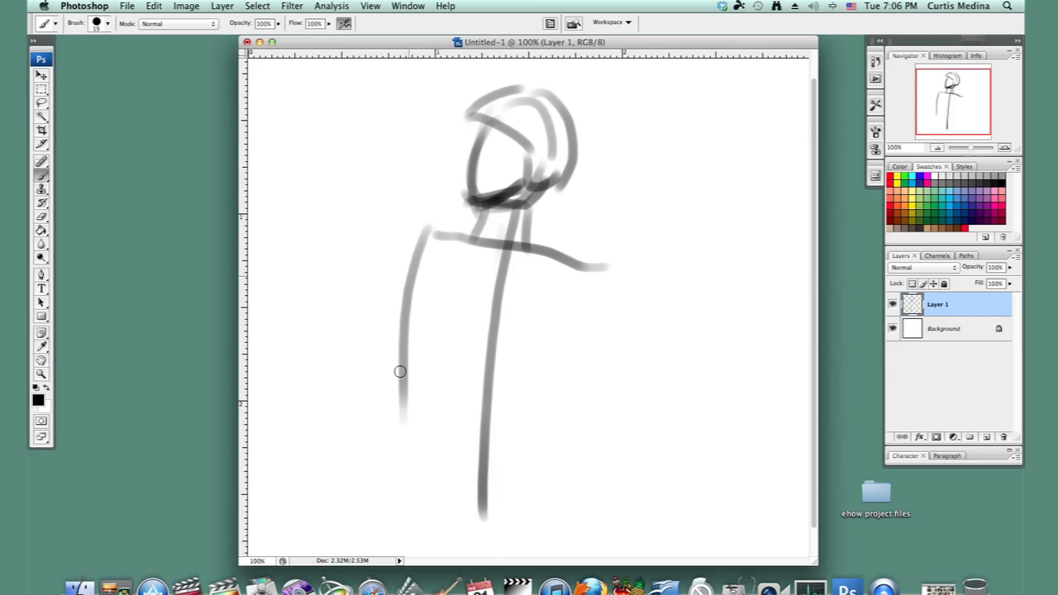
left_click_drag(400, 371, 400, 525)
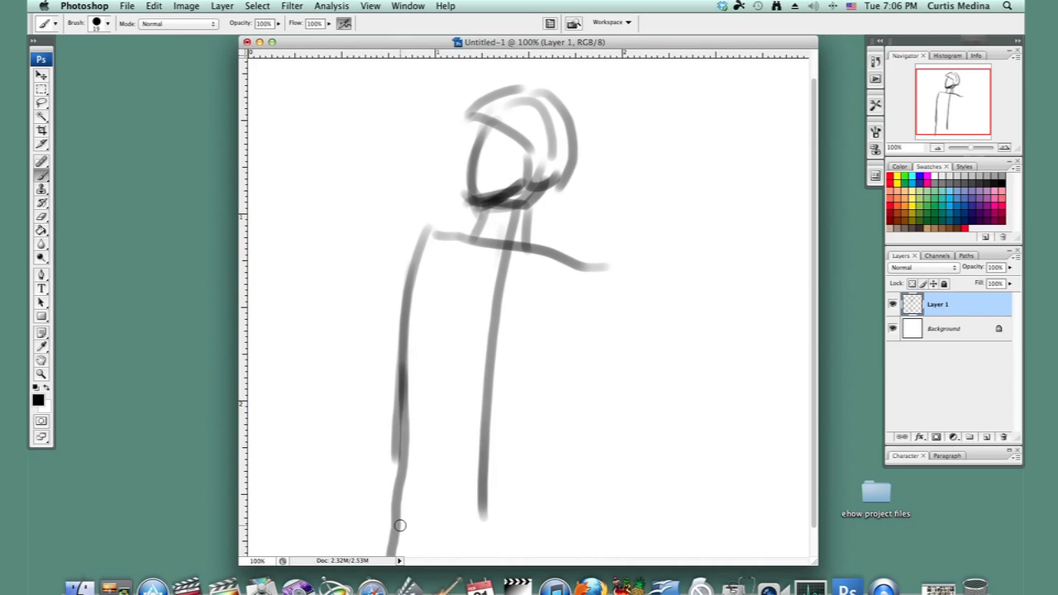
left_click_drag(612, 264, 558, 560)
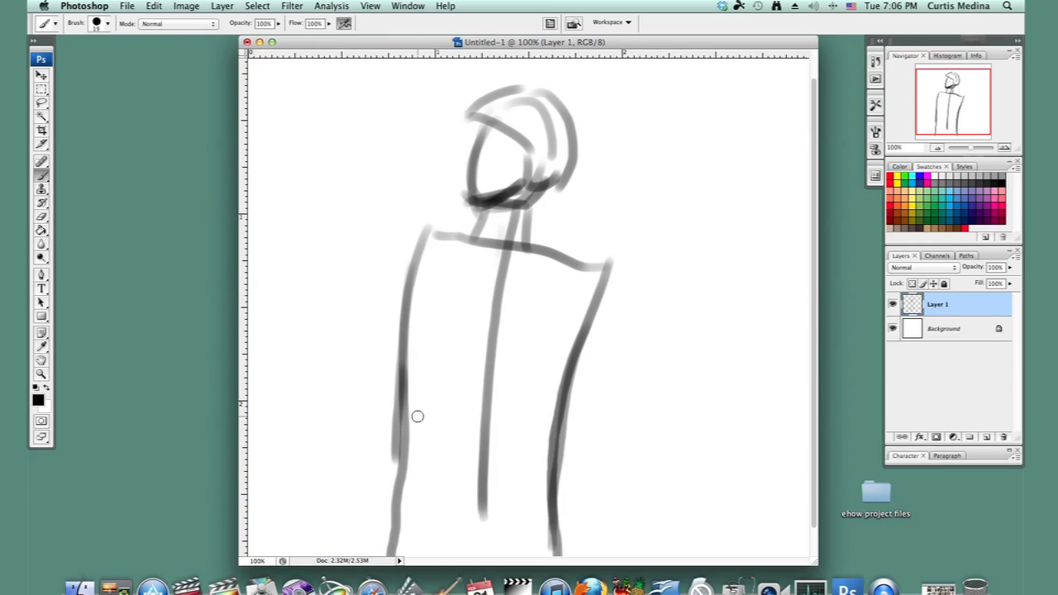
left_click_drag(405, 451, 558, 463)
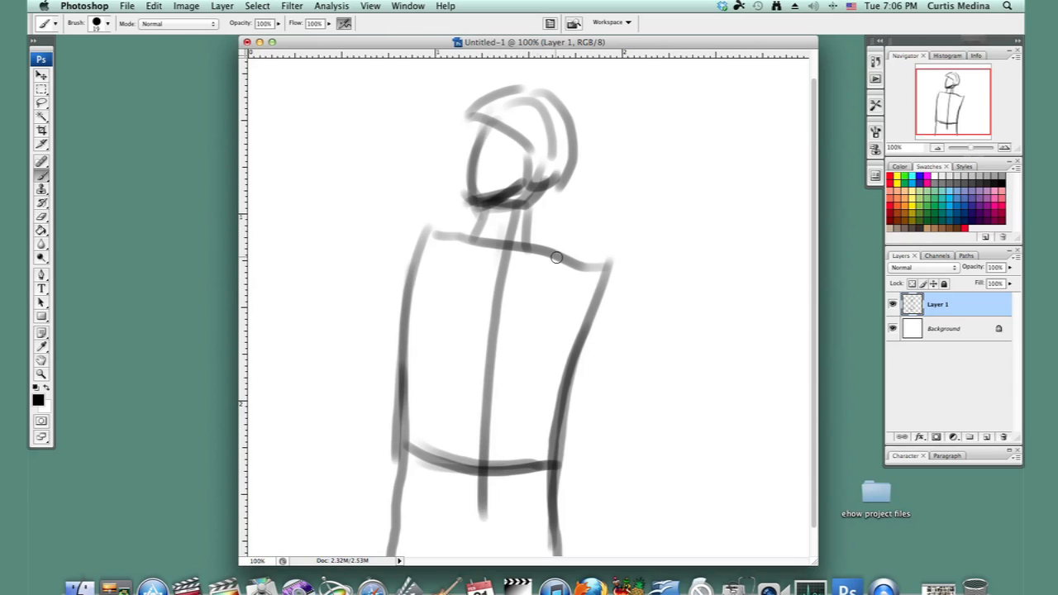
left_click_drag(556, 256, 579, 401)
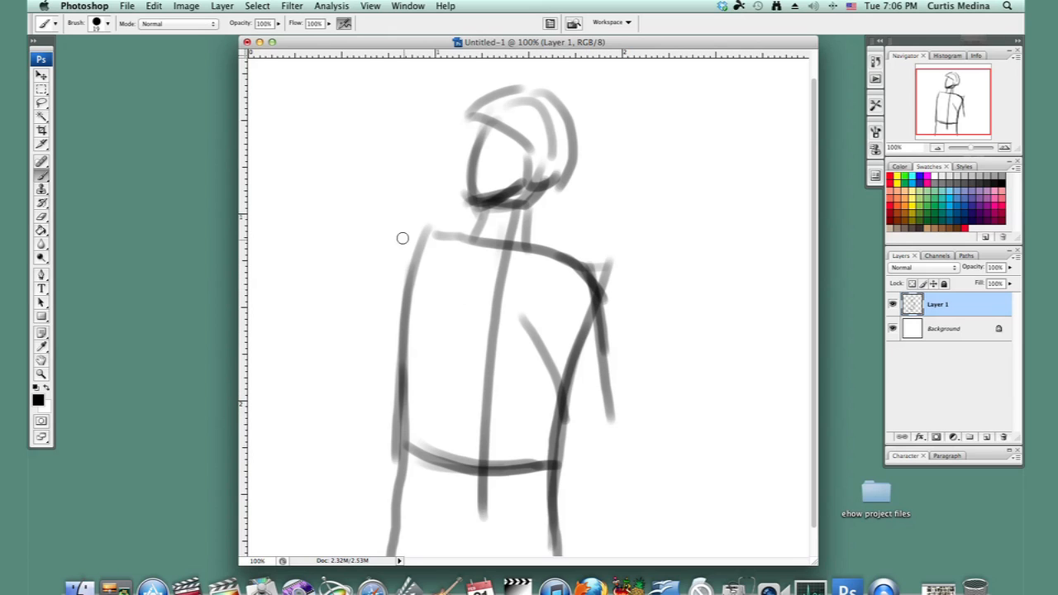
left_click_drag(422, 236, 347, 360)
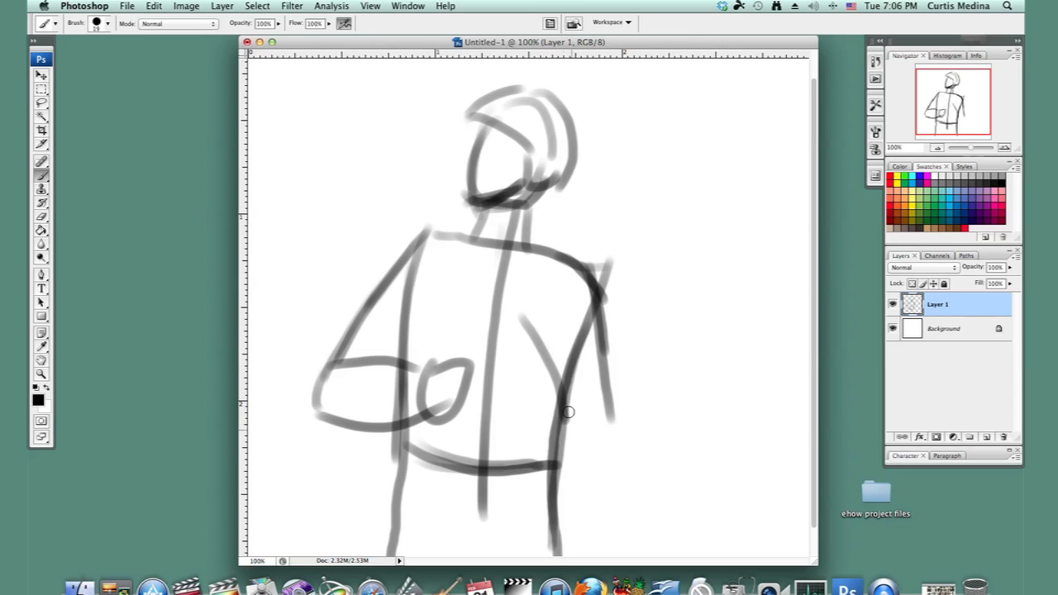
mouse_move(569, 399)
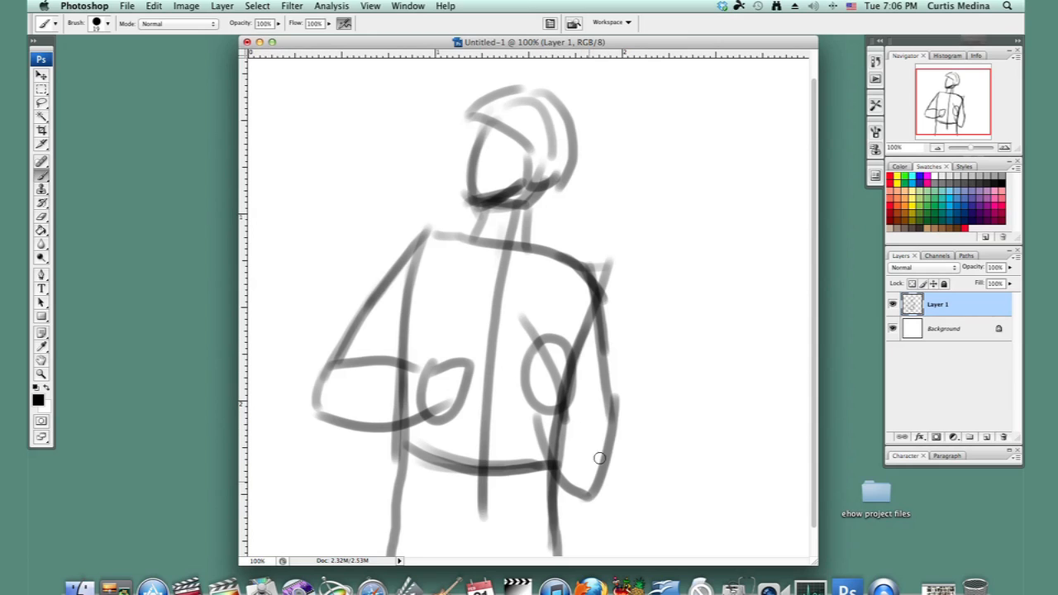
Sketch the right-side hand and a rifle barrel slanting across the body
left_click_drag(599, 459, 570, 384)
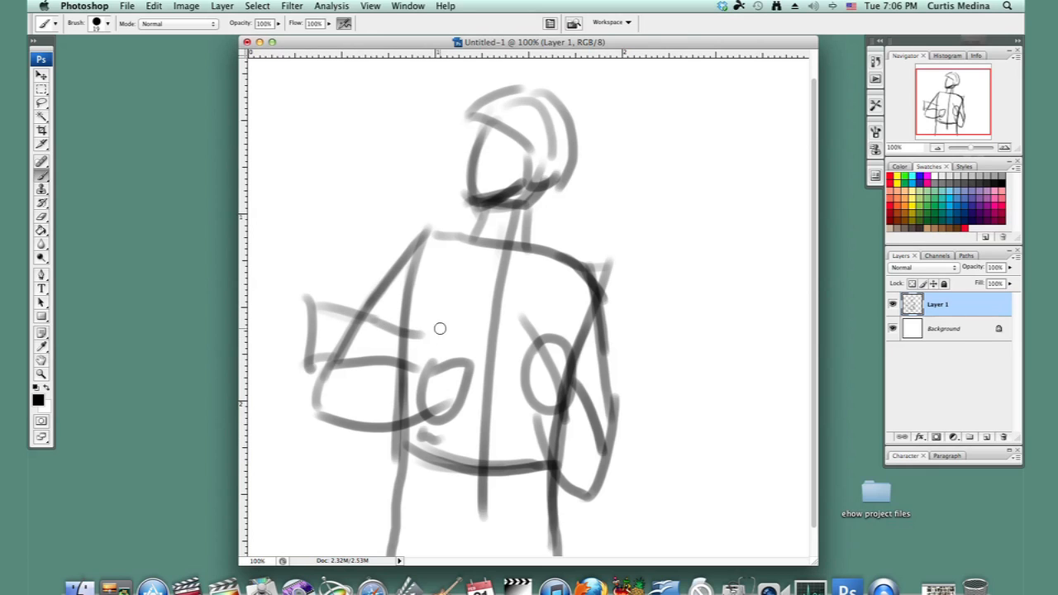
left_click_drag(439, 328, 645, 330)
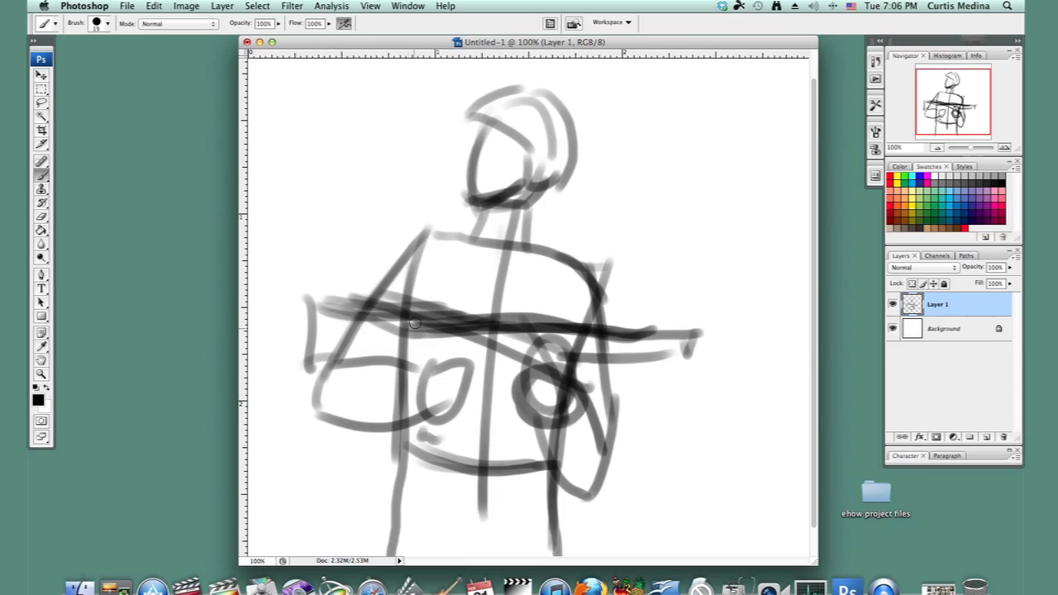
left_click_drag(359, 310, 649, 421)
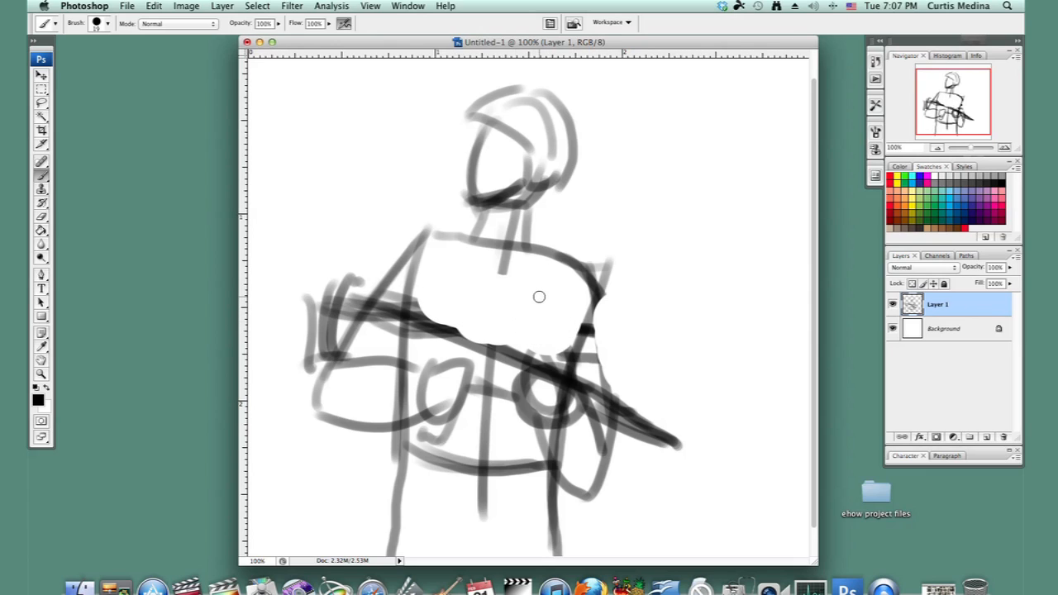
mouse_move(561, 287)
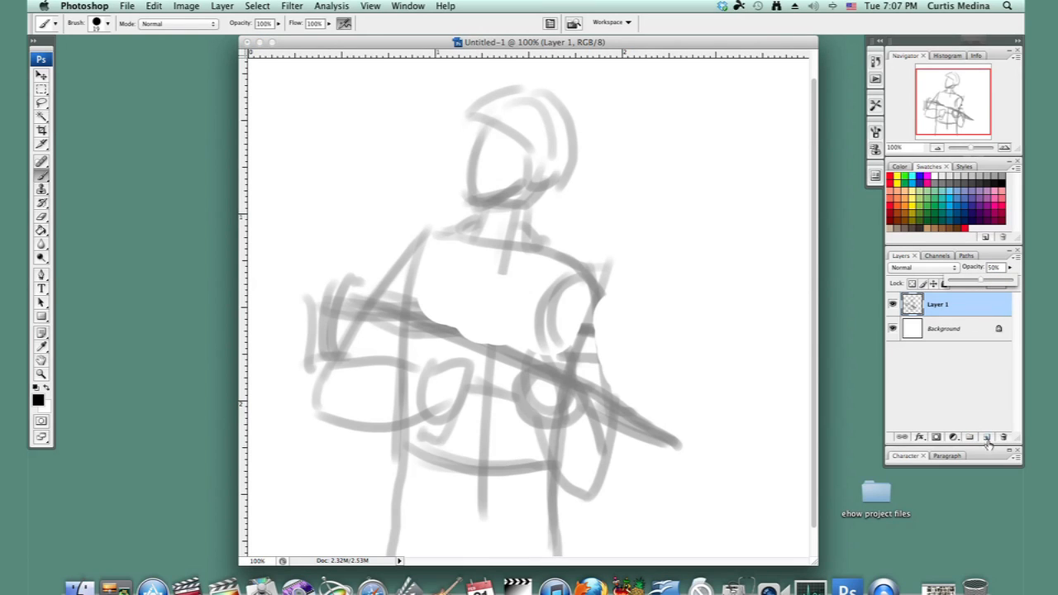
Add Layer 2 above the half-opacity sketch and switch to a 13 px brush
left_click(985, 437)
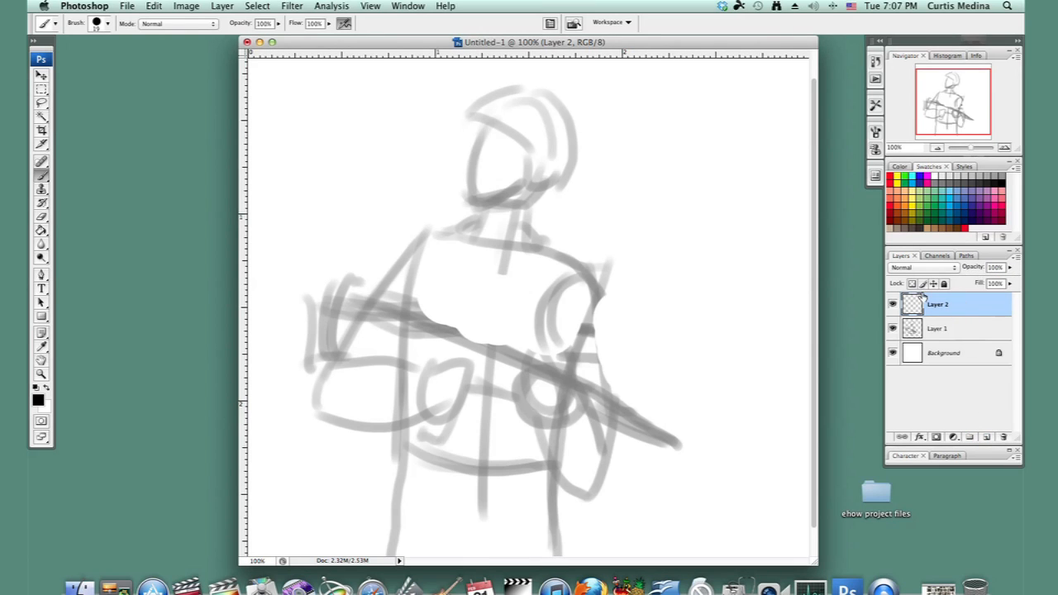
left_click(105, 23)
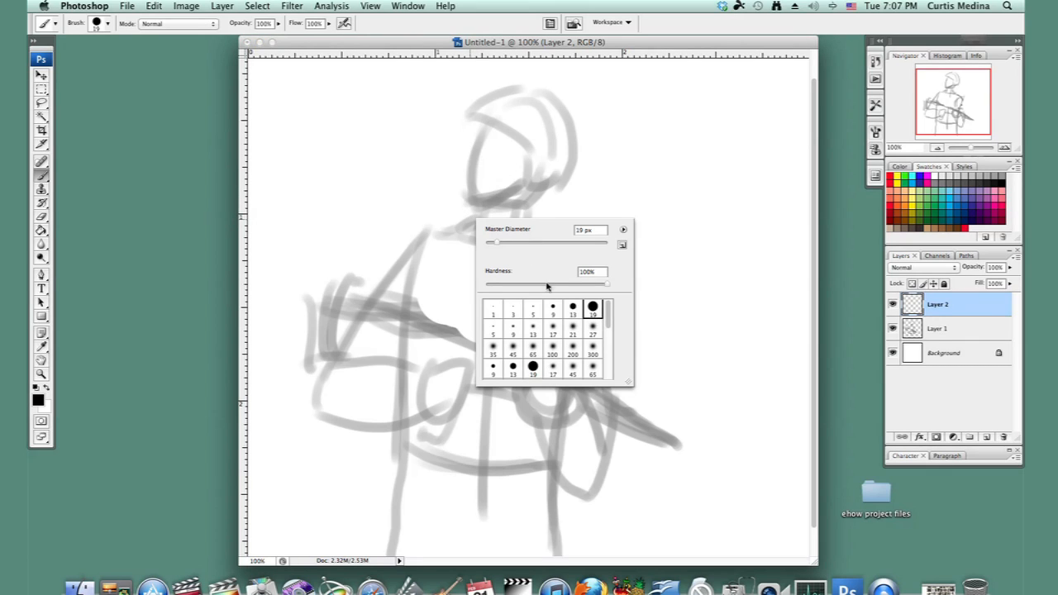
mouse_move(576, 315)
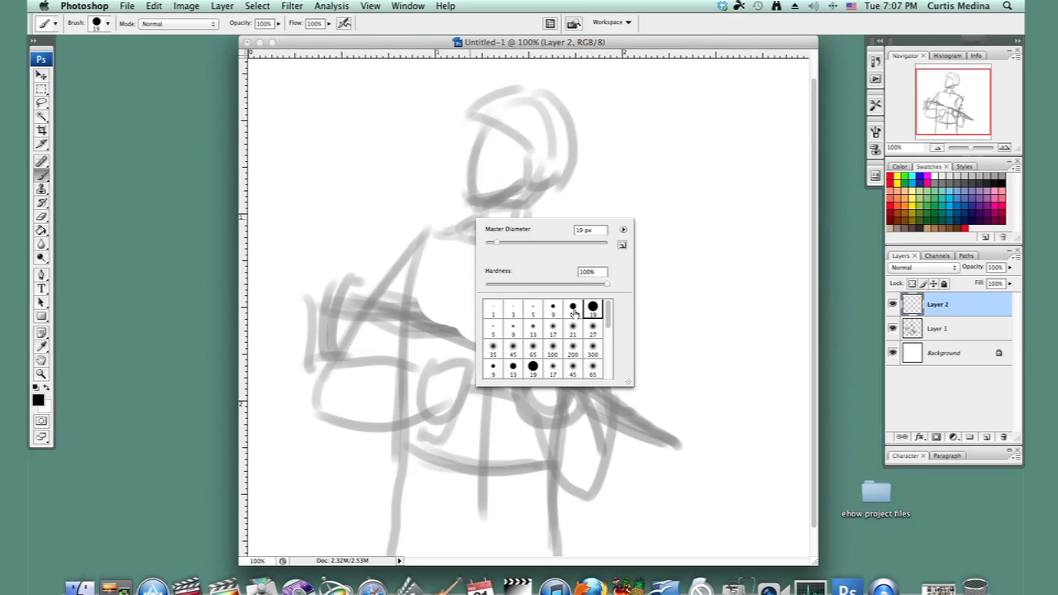
left_click(572, 307)
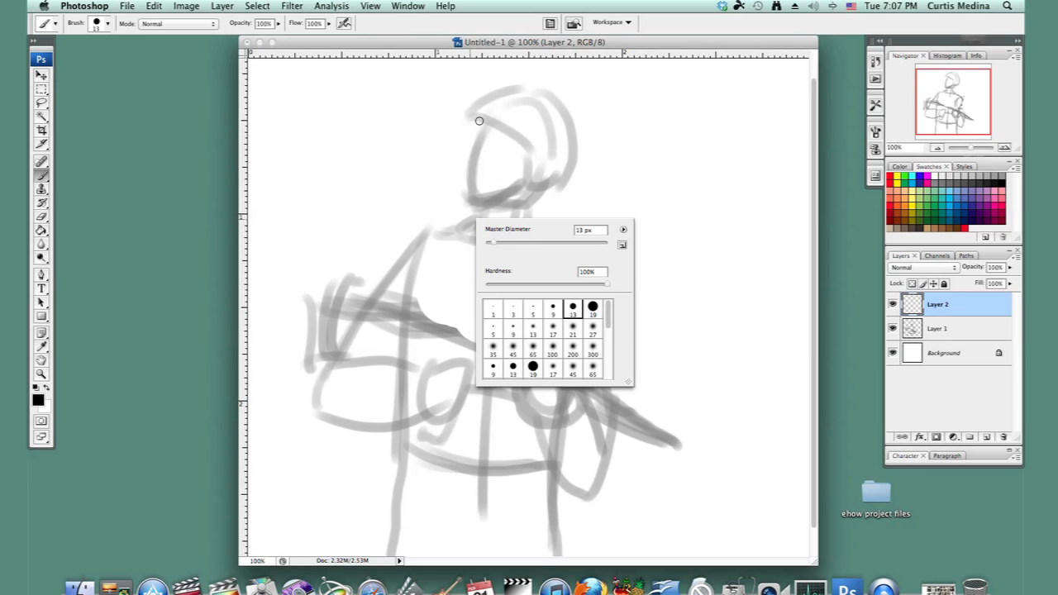
Ink the helmet front, brim, chin strap, dome and the nose and mouth in black
left_click(478, 121)
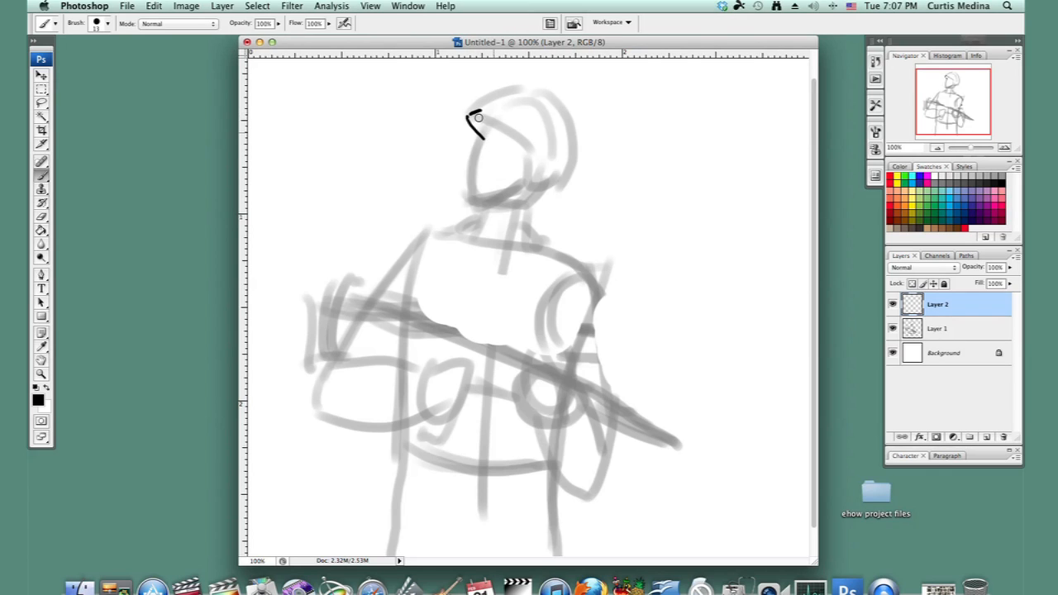
left_click_drag(475, 116, 525, 178)
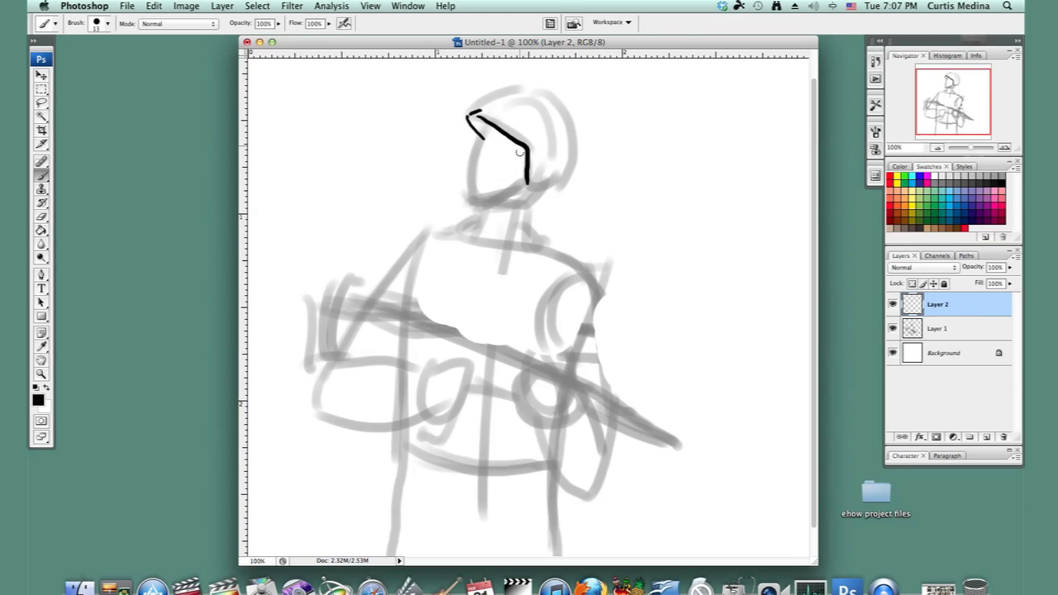
left_click_drag(523, 152, 559, 186)
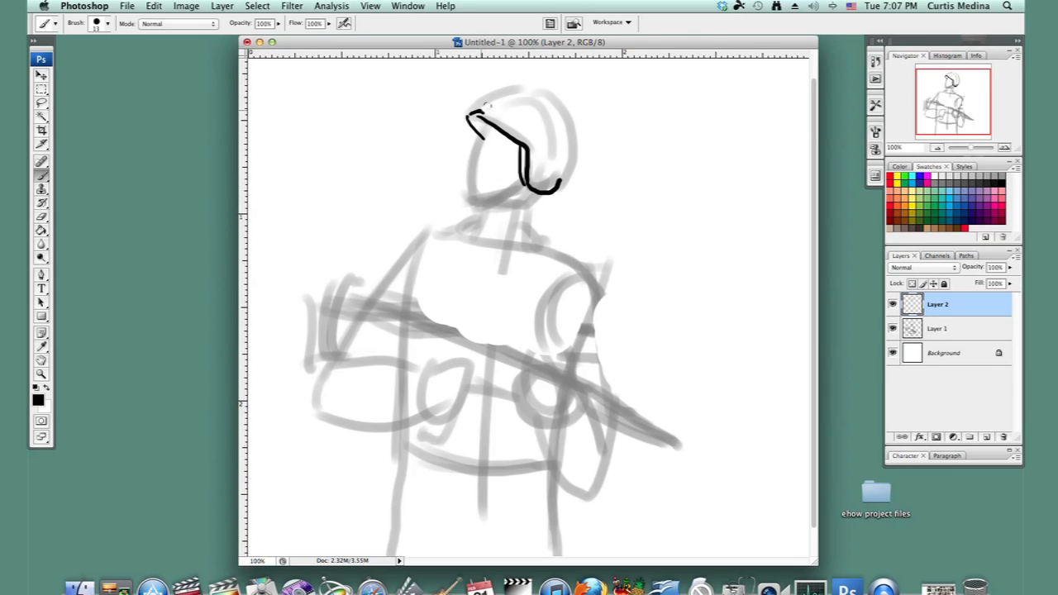
left_click_drag(480, 104, 570, 182)
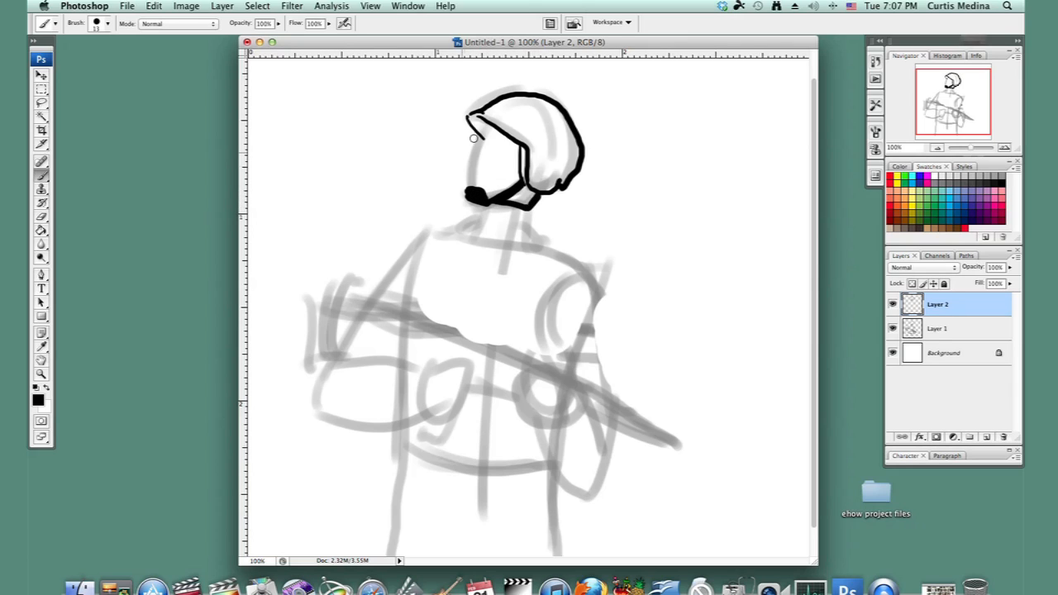
left_click_drag(474, 137, 478, 166)
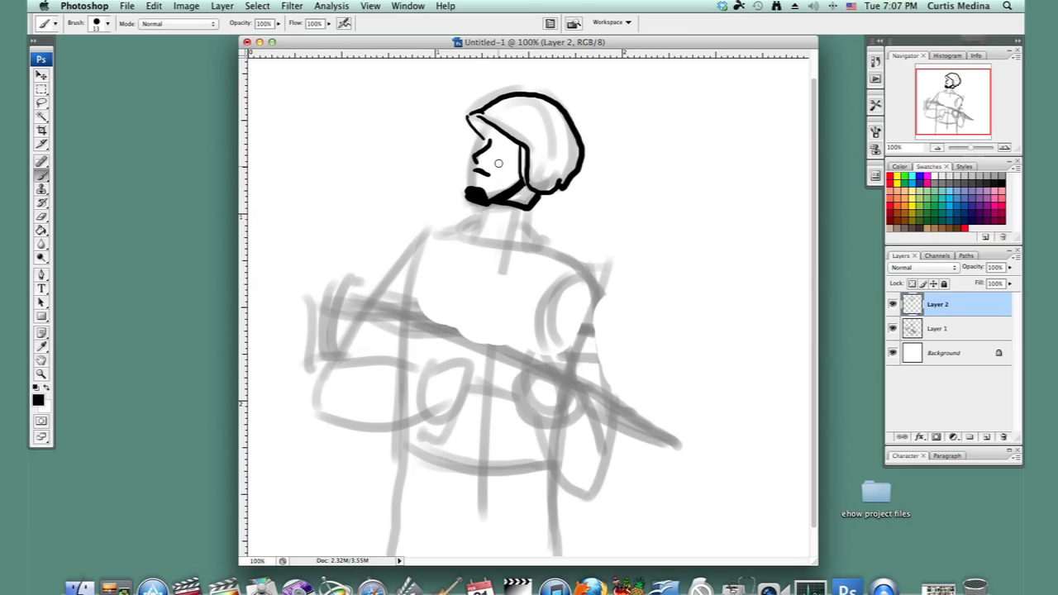
left_click_drag(499, 163, 512, 149)
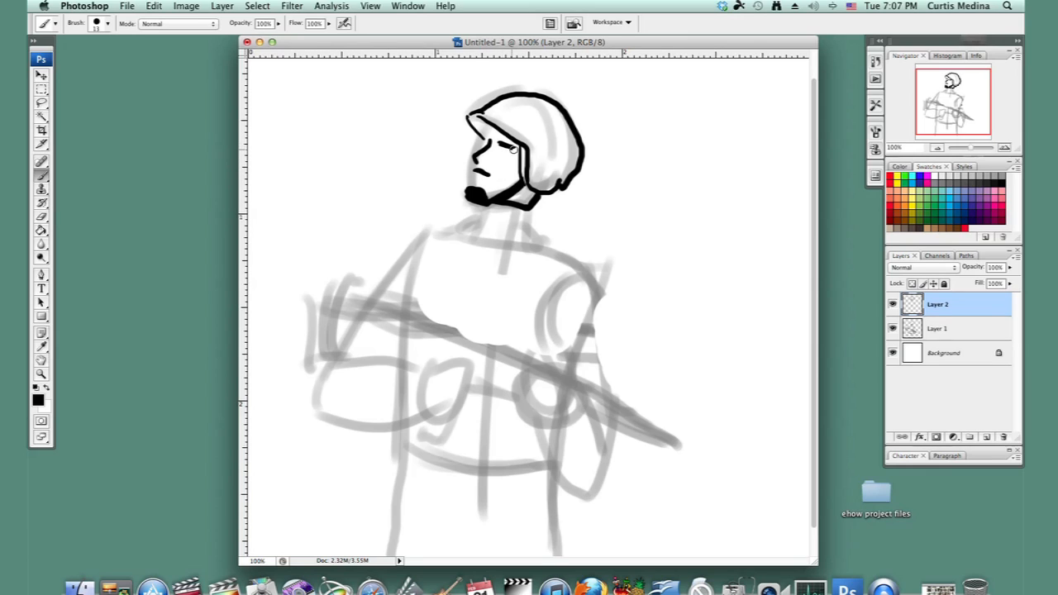